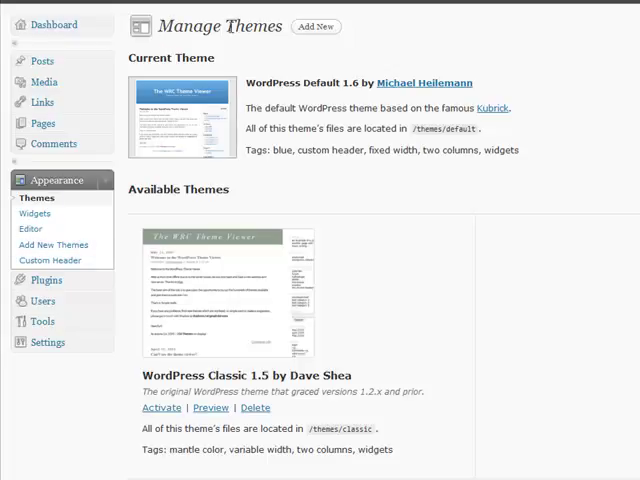
{"action": "mouse_move", "coordinate": [316, 26]}
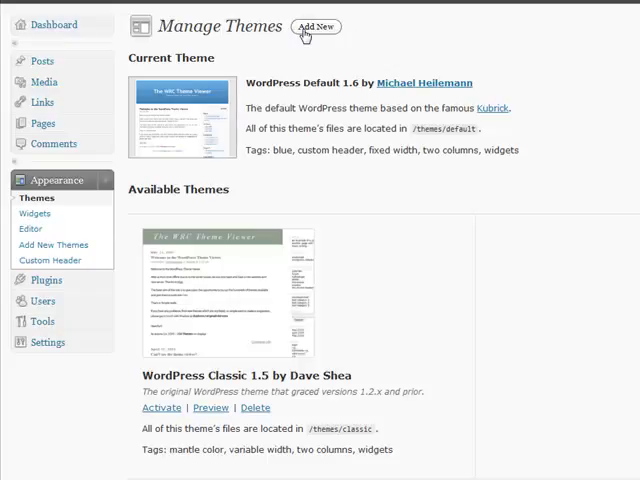
Step: Go to Install Themes via Add New beside Manage Themes
{"action": "left_click", "coordinate": [316, 26]}
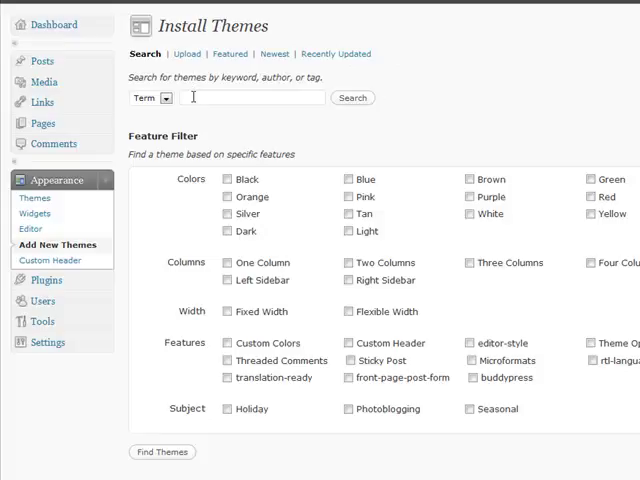
{"action": "mouse_move", "coordinate": [532, 168]}
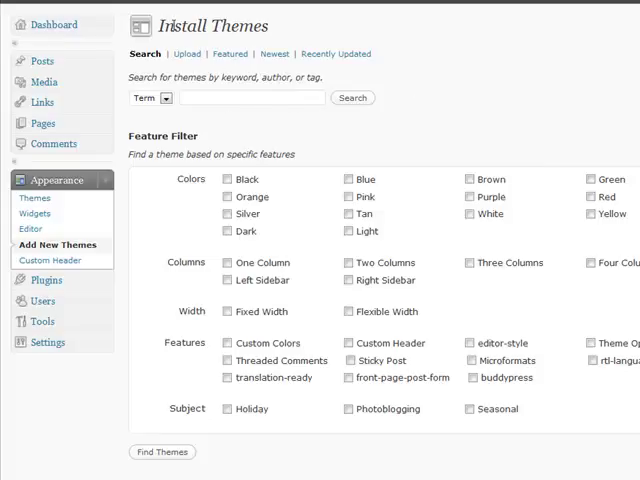
{"action": "mouse_move", "coordinate": [164, 32]}
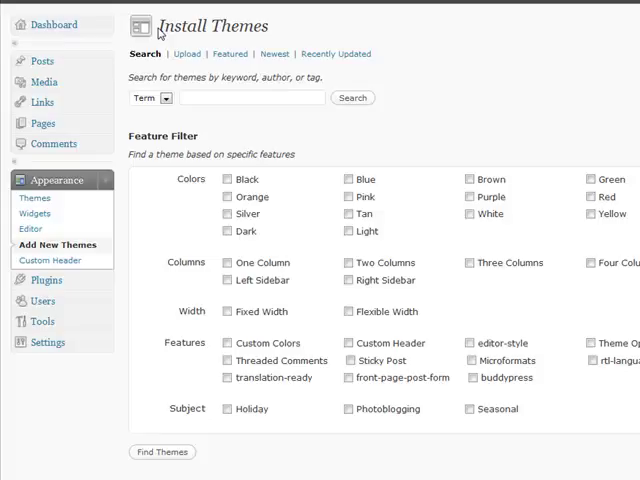
{"action": "mouse_move", "coordinate": [318, 162]}
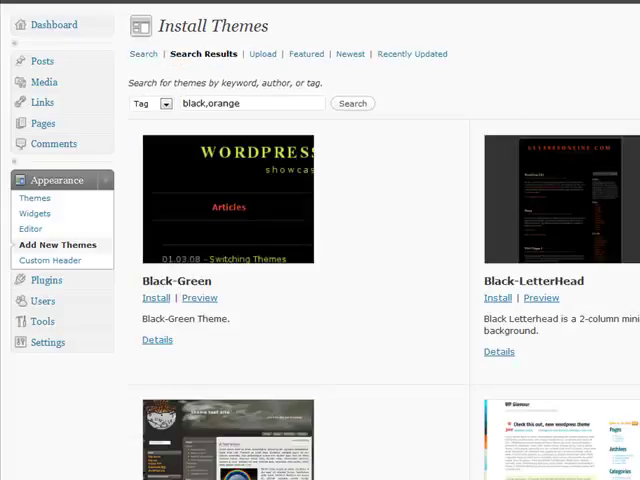
Step: Scroll down through the black, orange tag results such as Black-Green, TimeCrunch and Inferno-mf
{"action": "scroll", "scroll_direction": "down", "scroll_amount": 3}
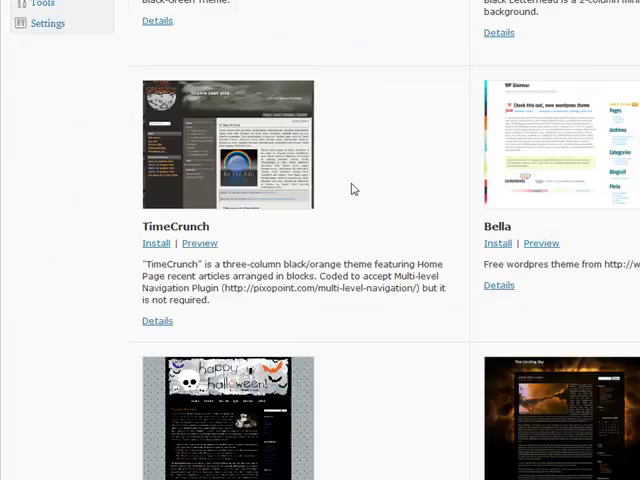
{"action": "scroll", "scroll_direction": "down", "scroll_amount": 3}
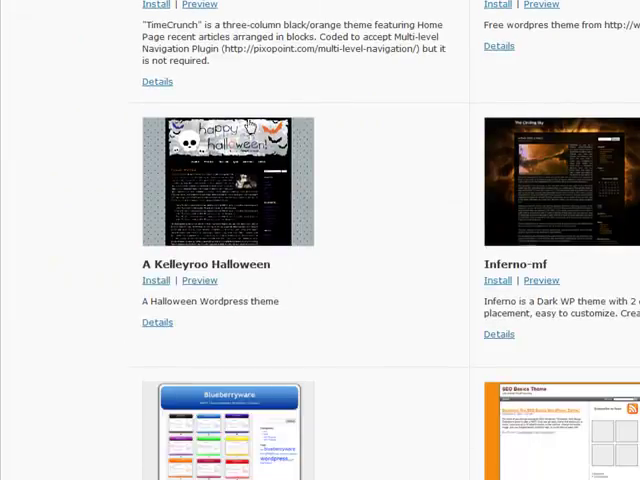
{"action": "mouse_move", "coordinate": [348, 144]}
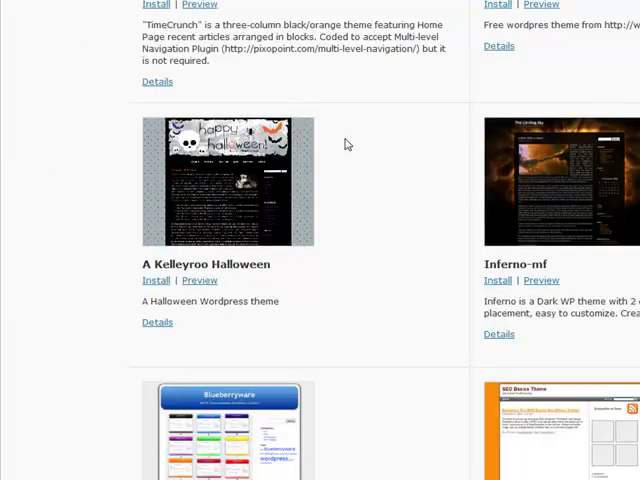
{"action": "mouse_move", "coordinate": [404, 184]}
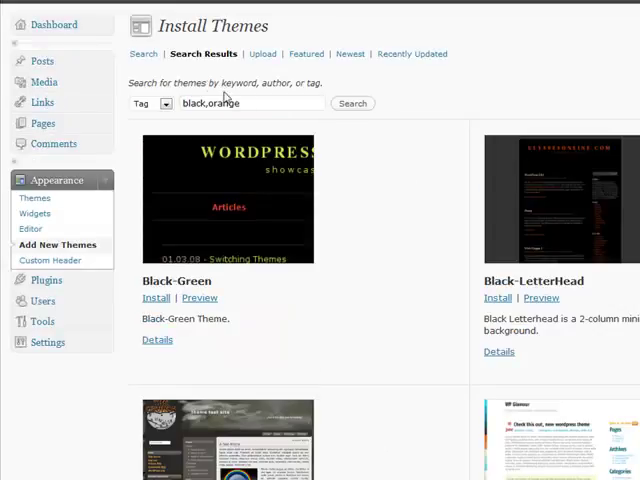
{"action": "mouse_move", "coordinate": [222, 50]}
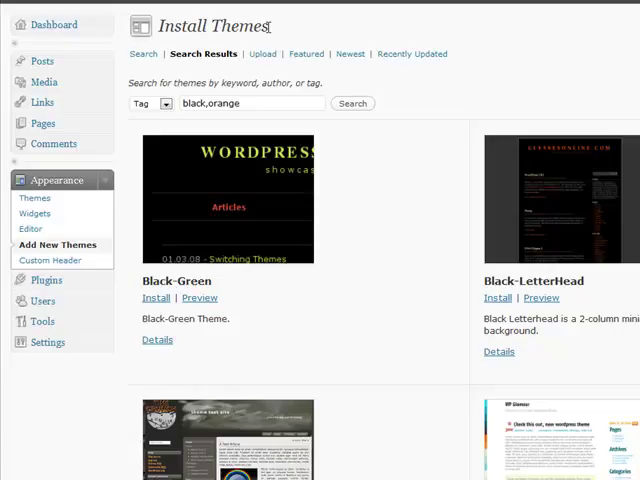
{"action": "mouse_move", "coordinate": [262, 54]}
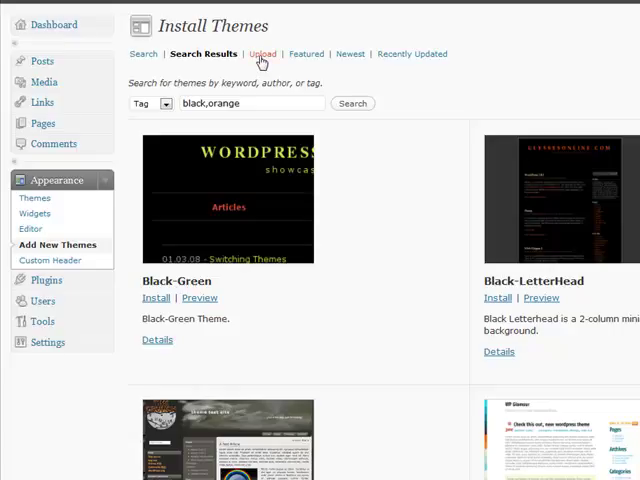
Step: Switch to the Upload form for installing a theme from a .zip file
{"action": "left_click", "coordinate": [262, 52]}
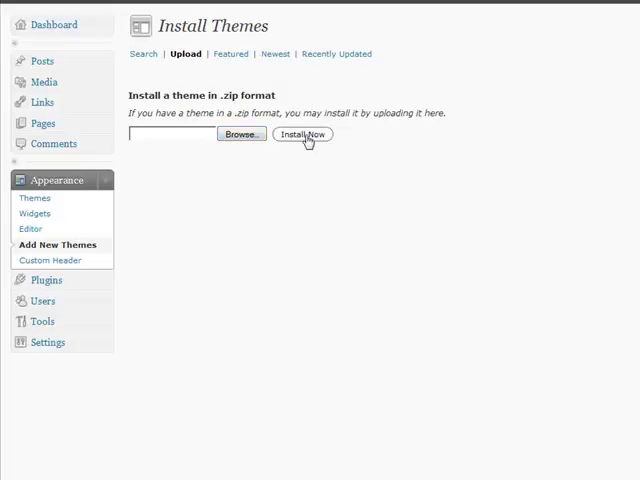
{"action": "mouse_move", "coordinate": [316, 168]}
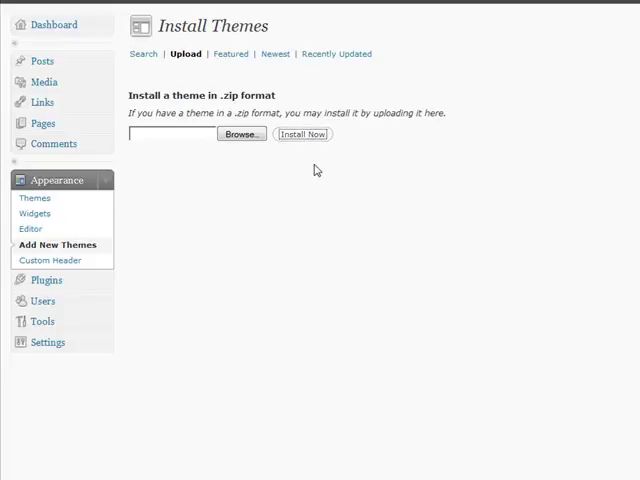
{"action": "mouse_move", "coordinate": [356, 130]}
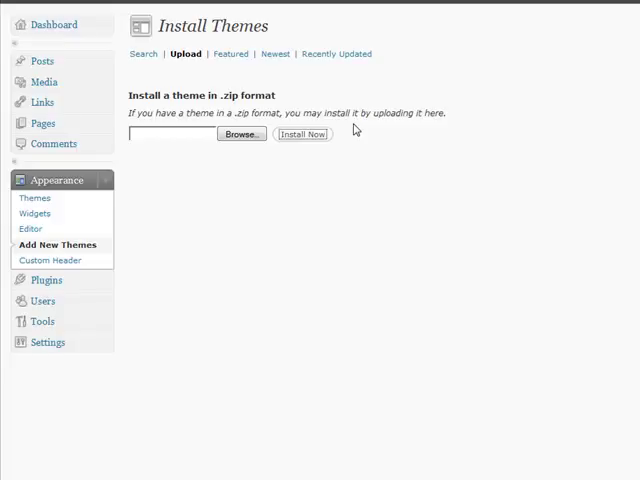
{"action": "mouse_move", "coordinate": [304, 134]}
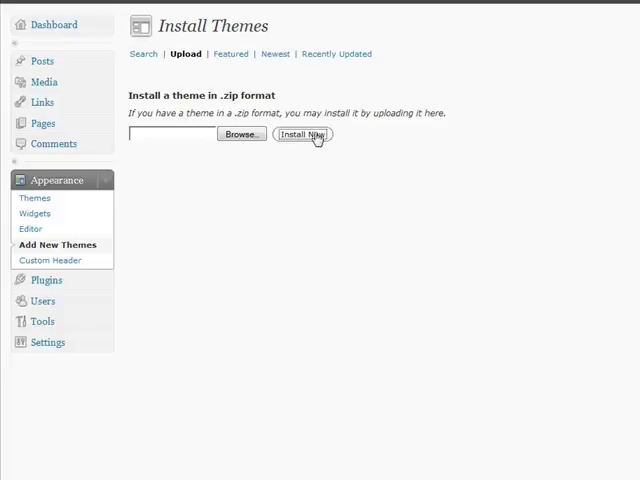
{"action": "mouse_move", "coordinate": [356, 144]}
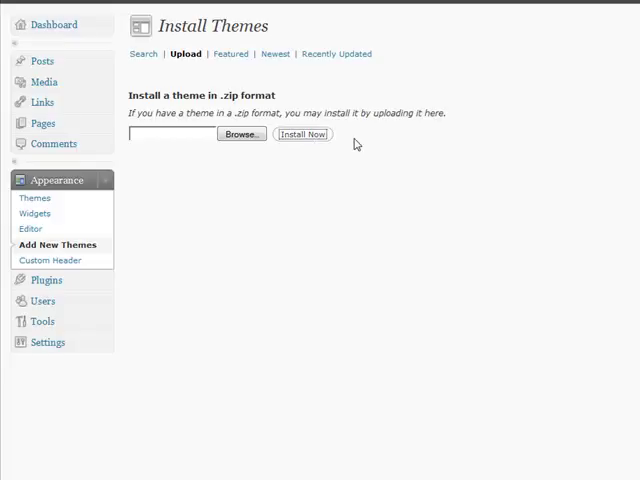